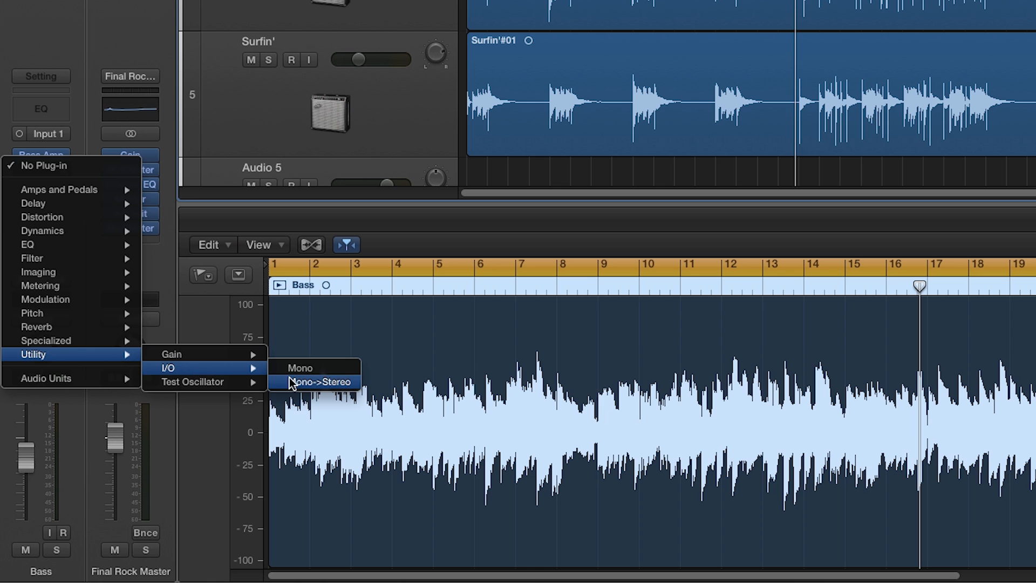
Insert a Mono->Stereo I/O plug-in on Bass, routing its output and input to Line 3
click(315, 382)
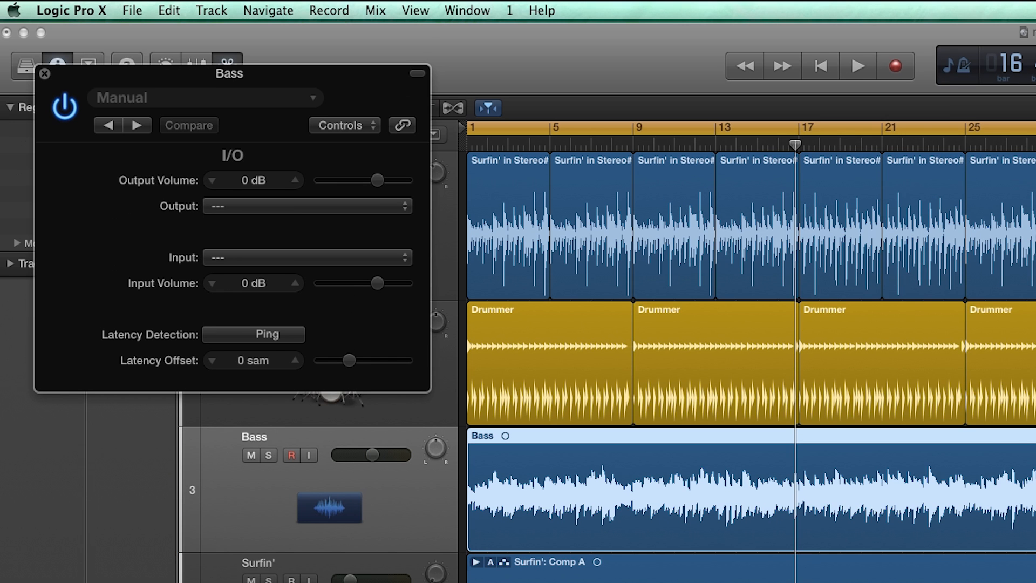
mouse_move(410, 206)
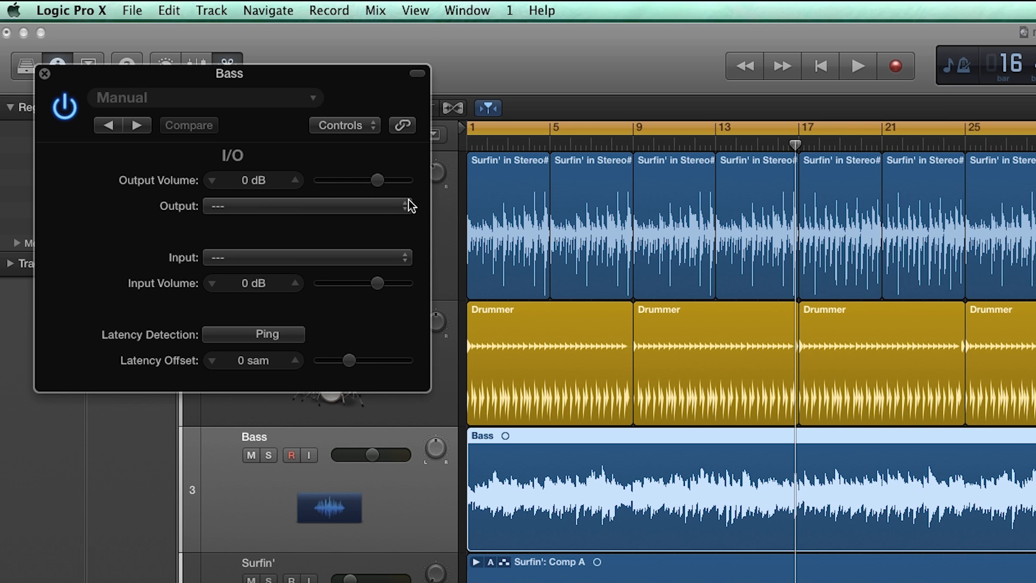
click(402, 206)
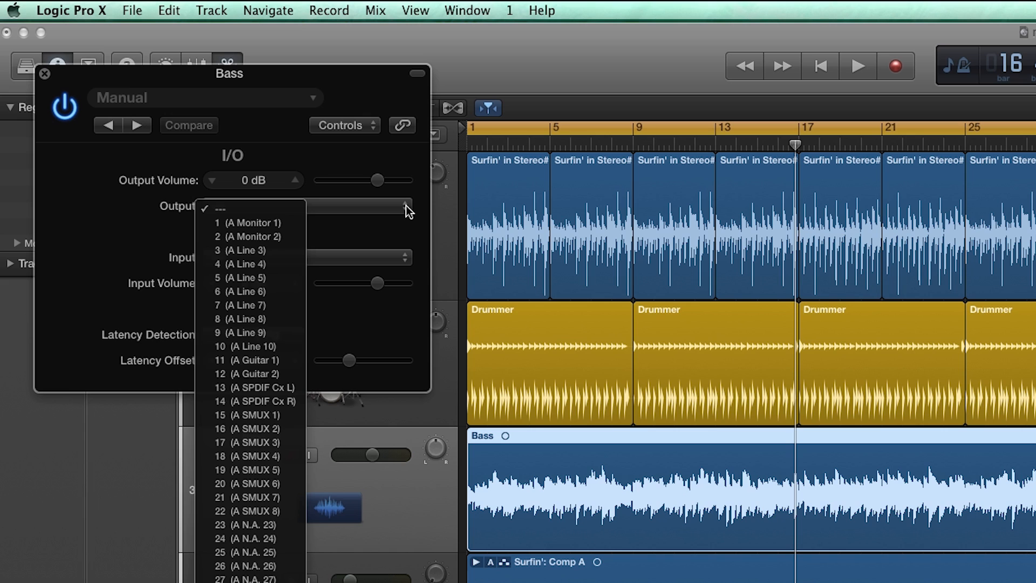
mouse_move(250, 249)
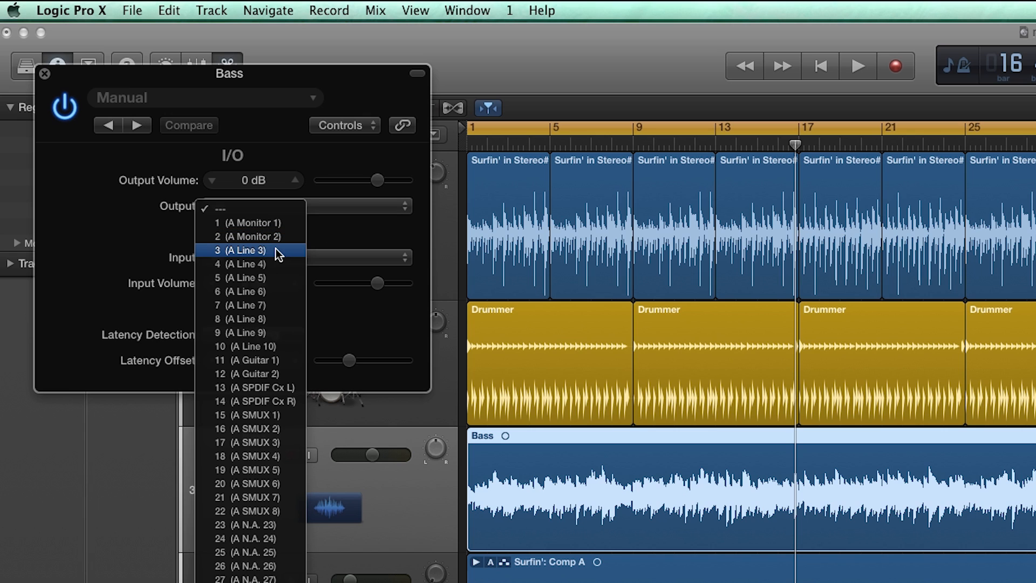
mouse_move(252, 237)
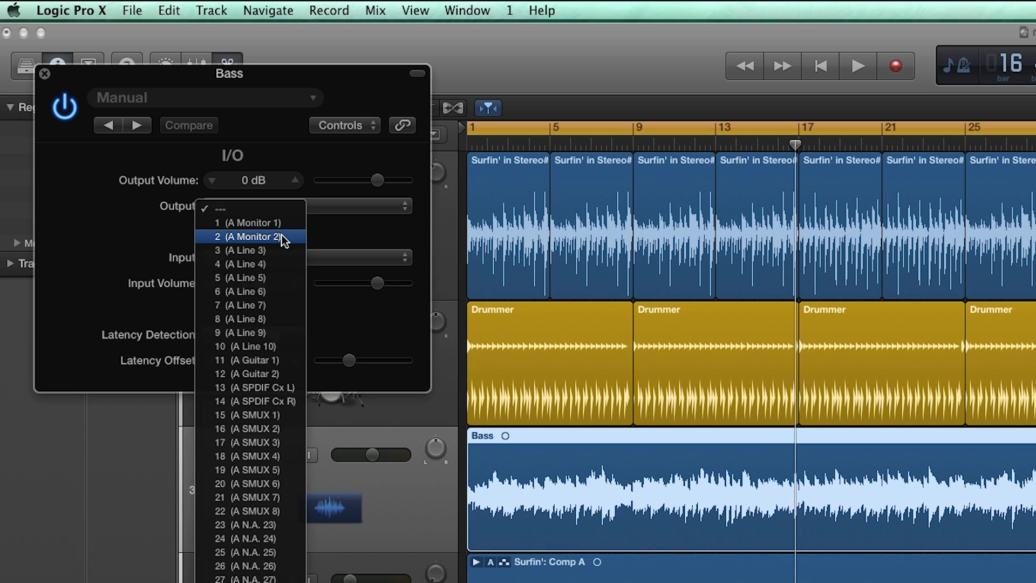
mouse_move(287, 258)
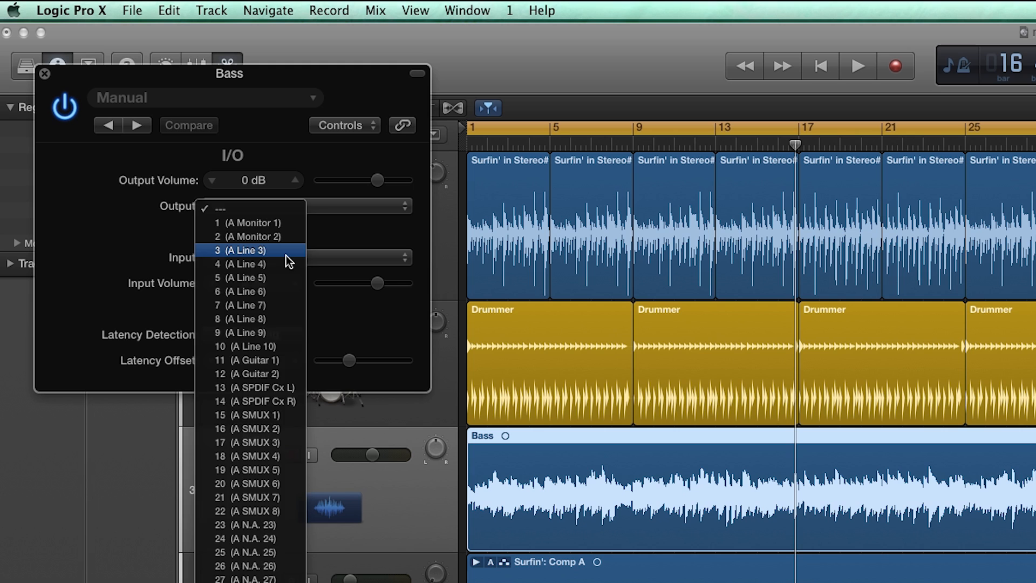
click(241, 250)
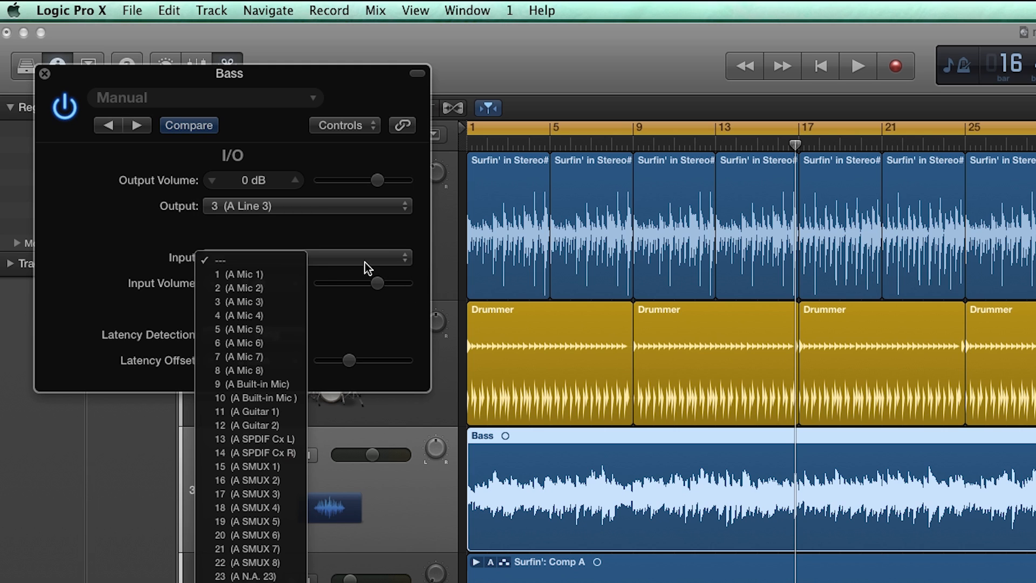
click(240, 301)
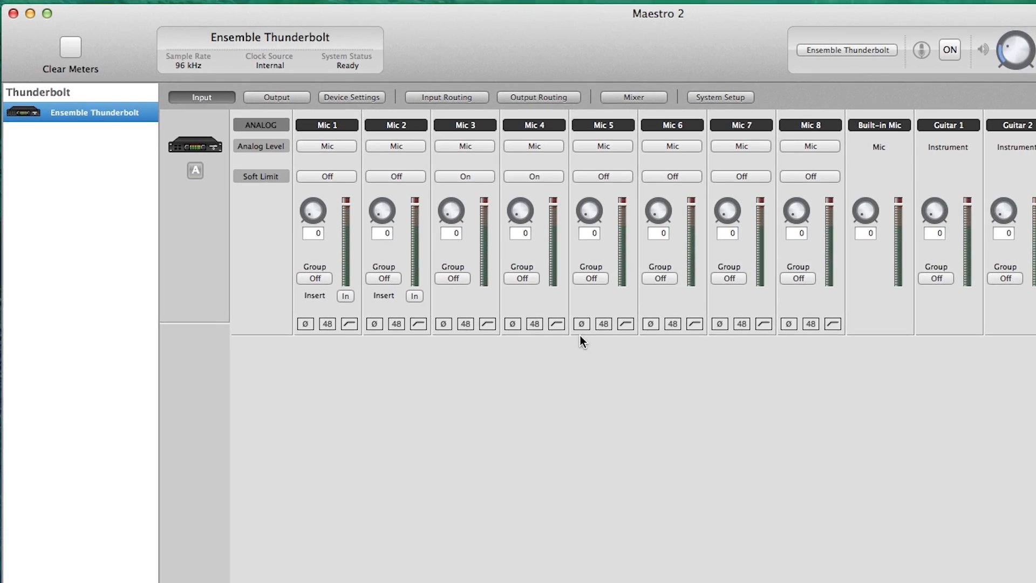
Set analog input 3's level to +4dBu so it becomes Line 3
click(464, 146)
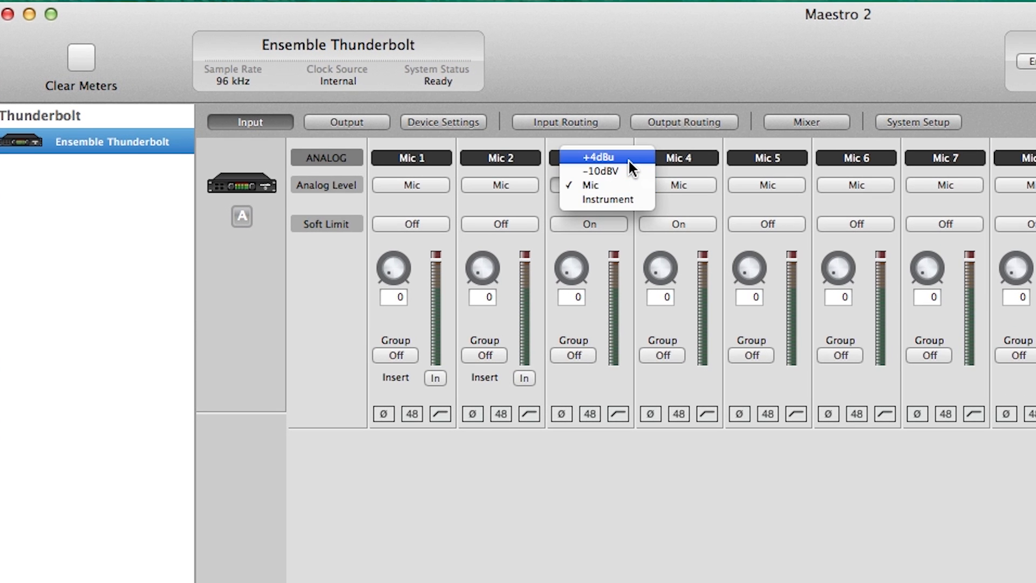
click(597, 156)
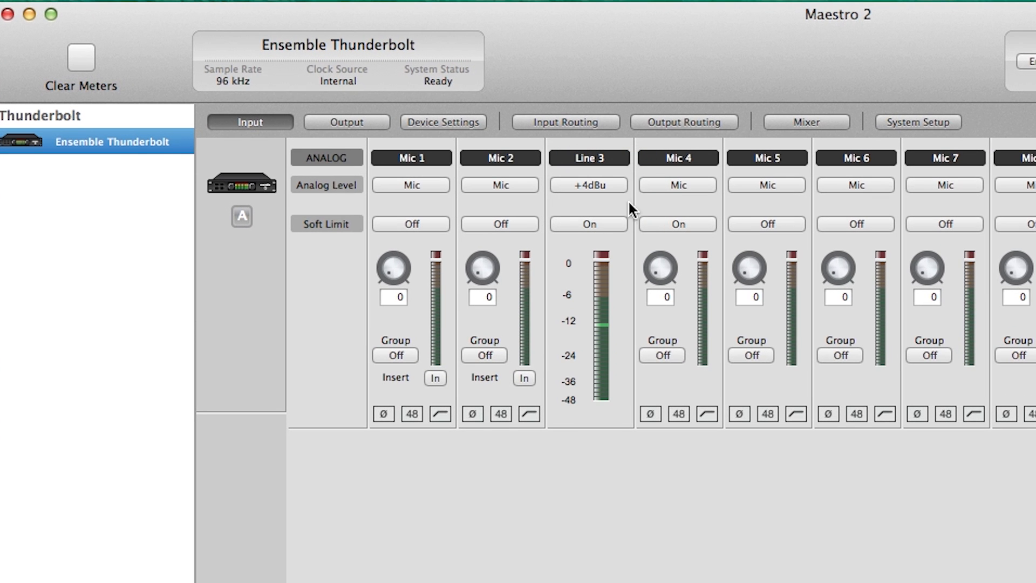
click(587, 185)
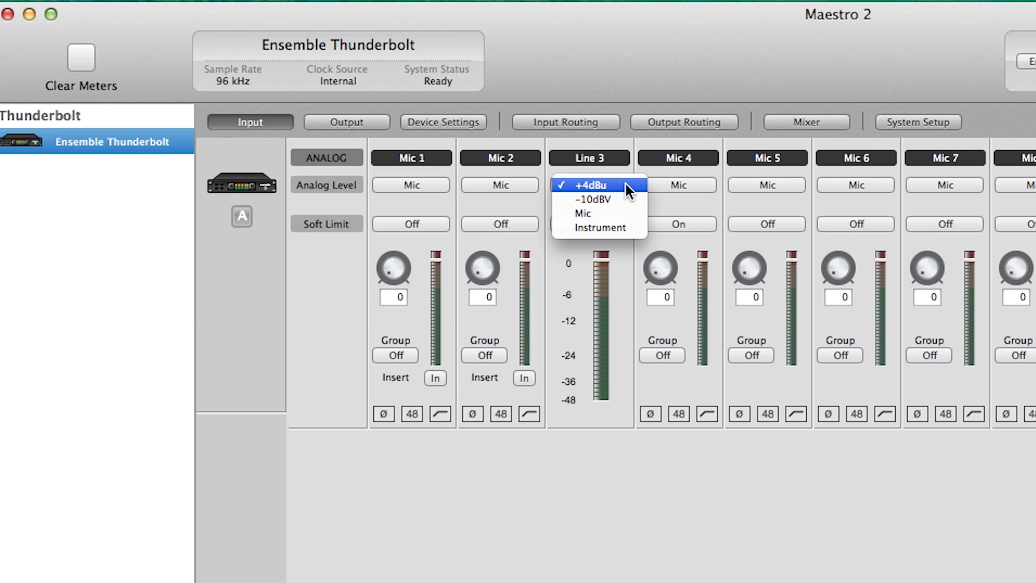
mouse_move(638, 190)
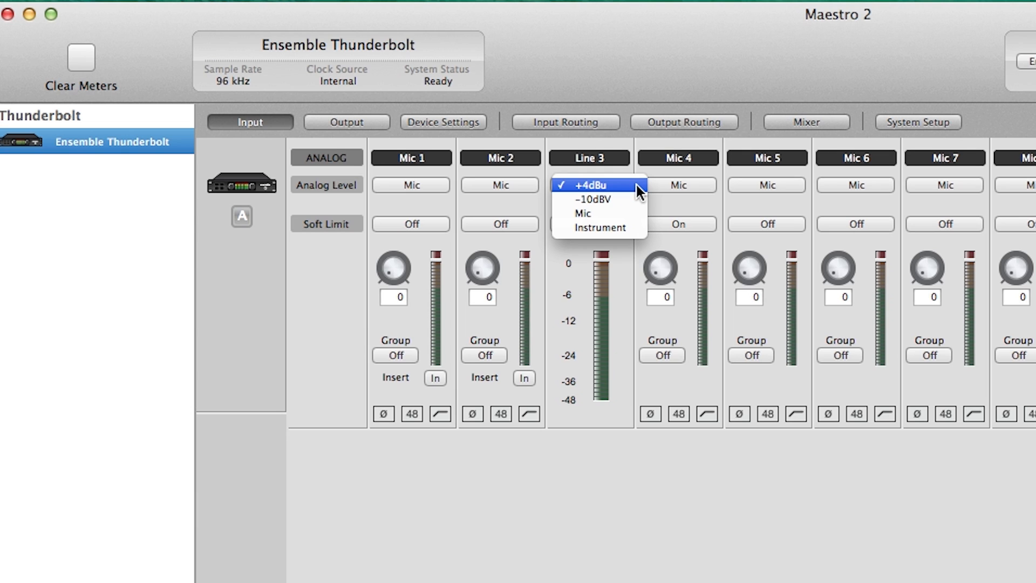
mouse_move(598, 199)
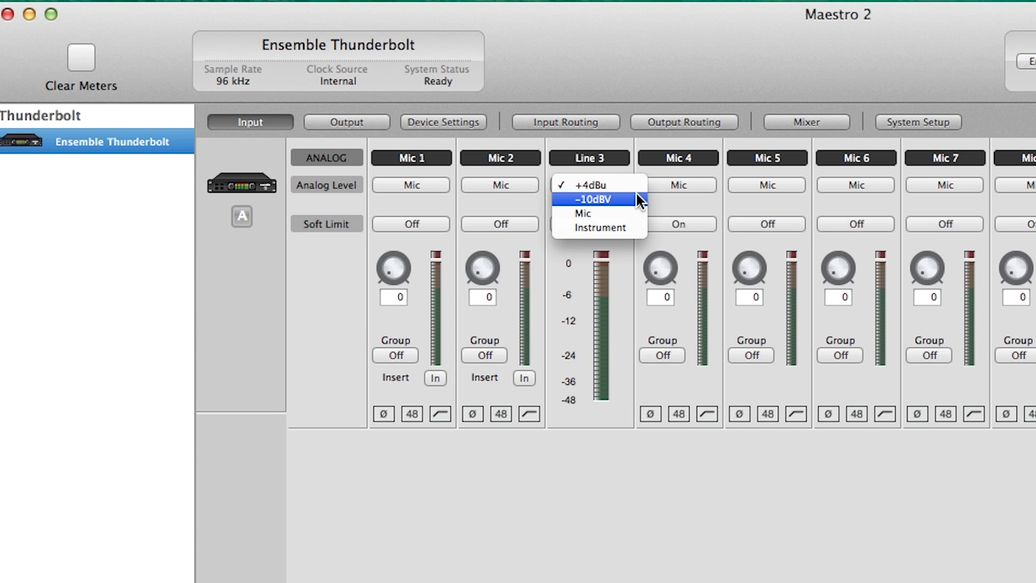
click(587, 184)
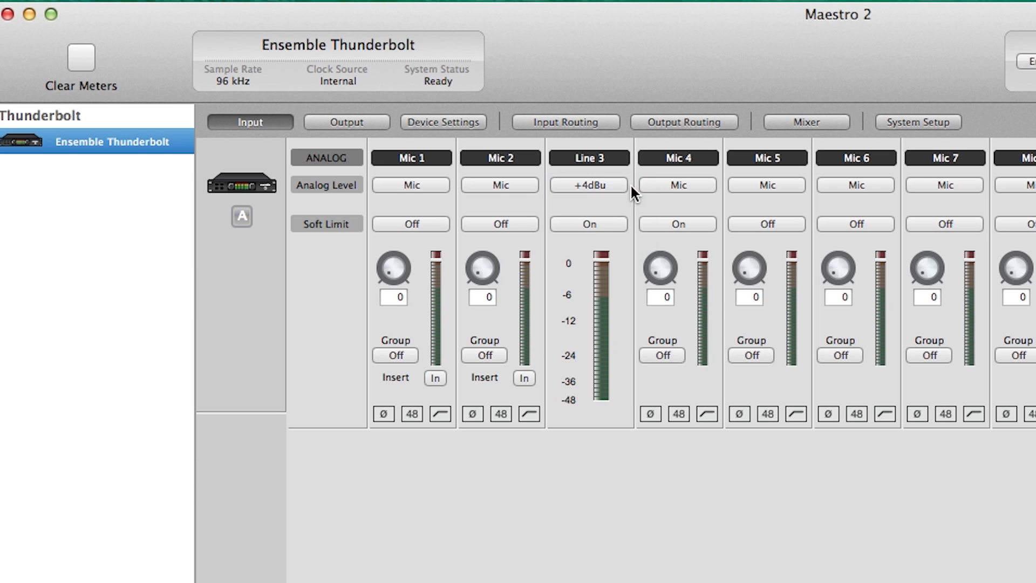
Show the output channels and confirm Line 3's analog level reads +4dBu
click(345, 122)
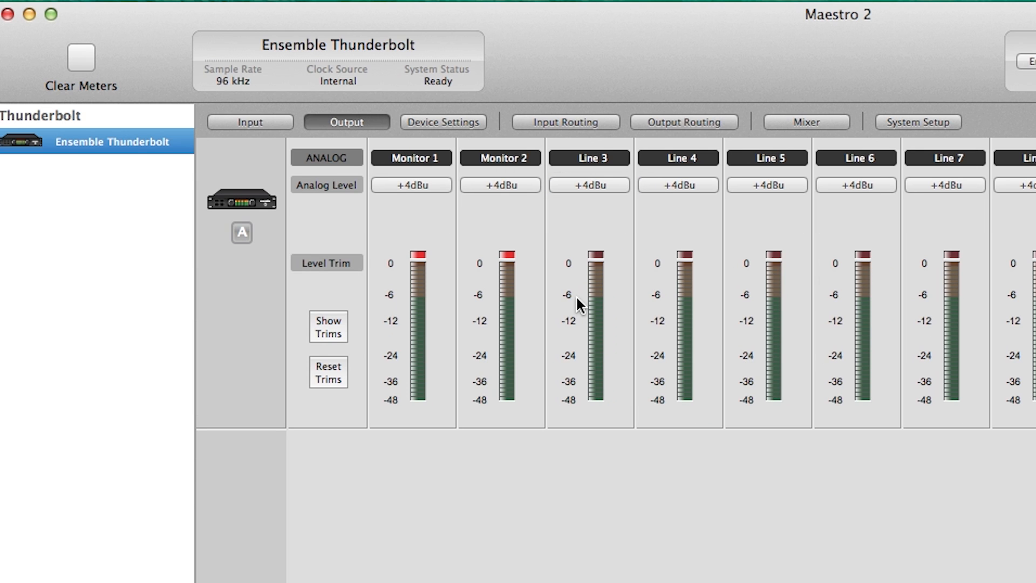
click(588, 185)
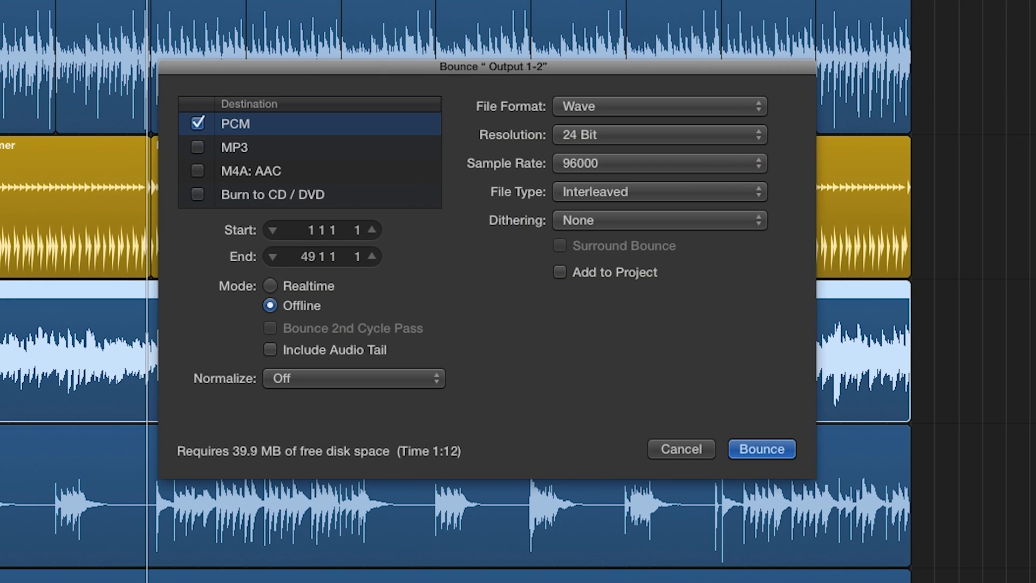
mouse_move(293, 323)
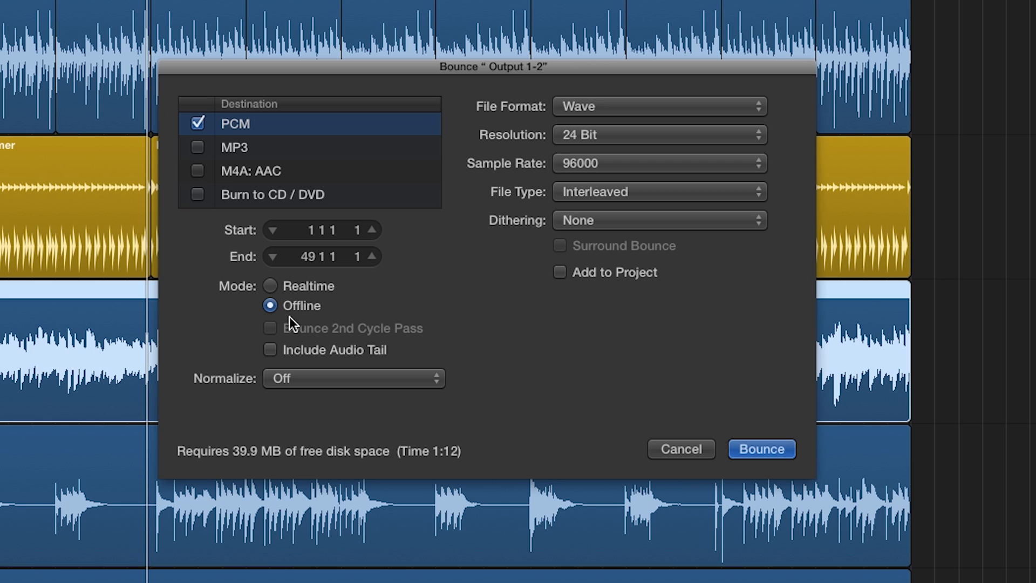
Switch the Output 1-2 bounce from Offline to Realtime mode
click(269, 285)
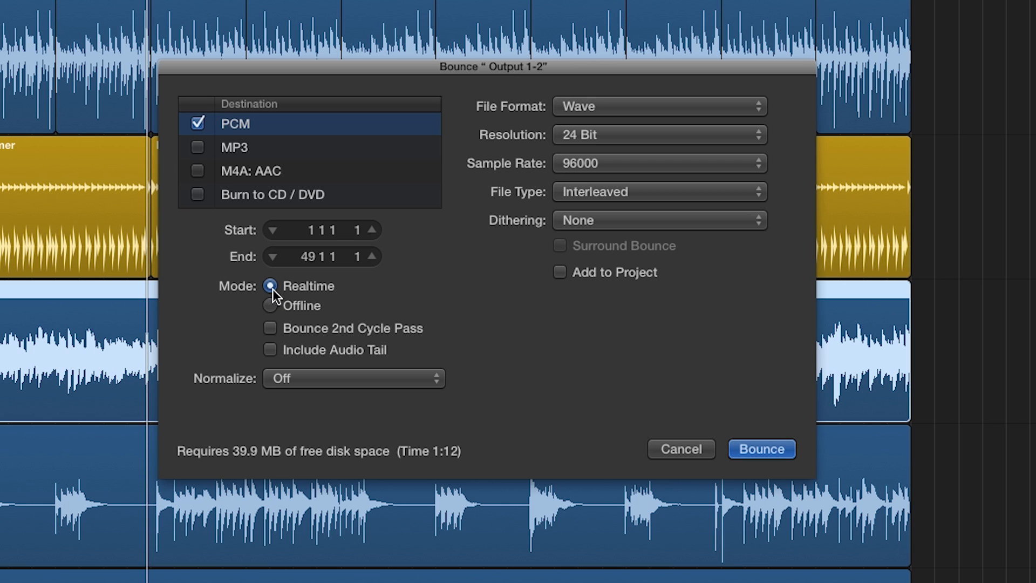